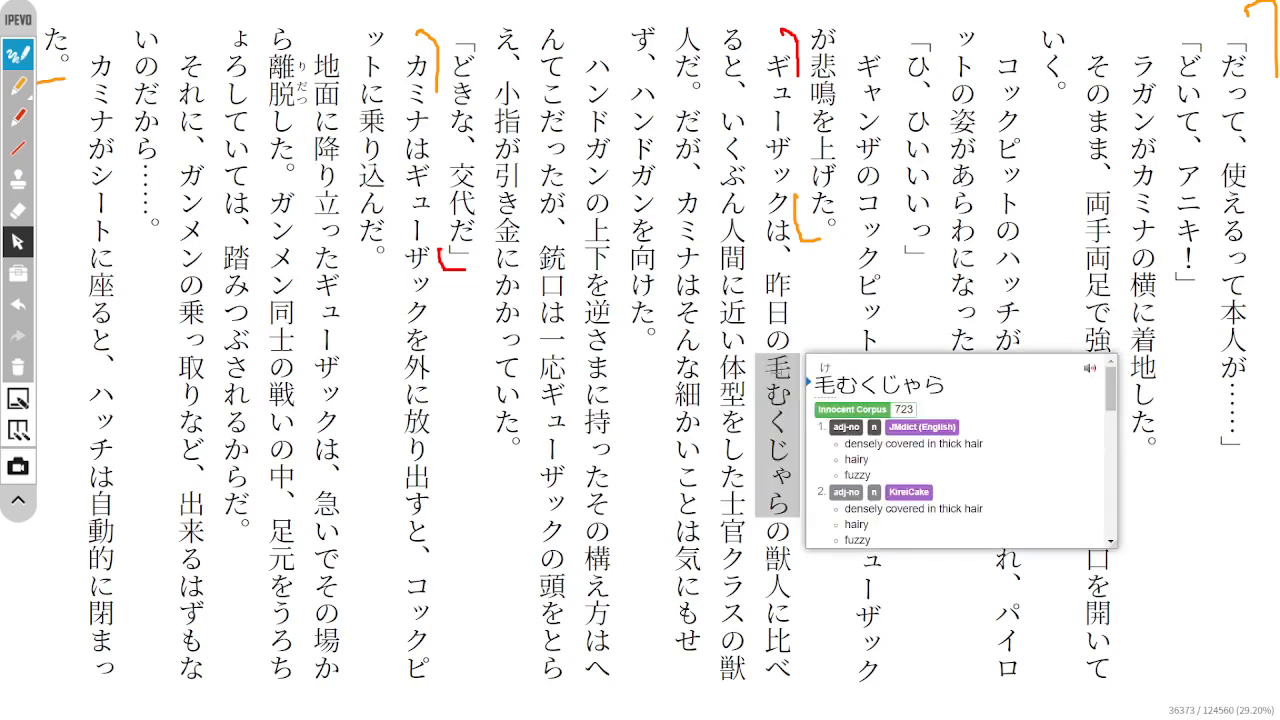
# Step: Look up 毛むくじゃら to see its JMdict meanings: densely covered in thick hair, hairy, fuzzy
pyautogui.click(730, 513)
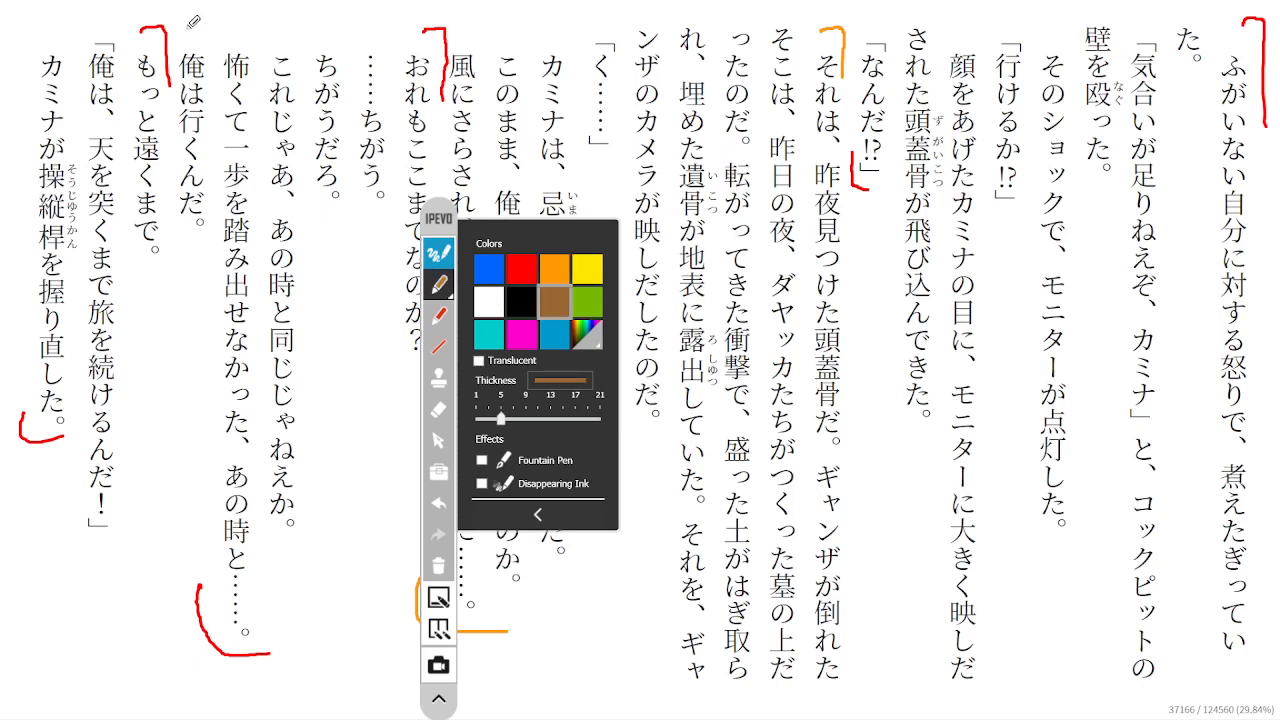
# Step: Circle the line 俺は行くんだ。 in brown ink and handwrite a brown note above it
pyautogui.moveTo(200, 30); pyautogui.dragTo(185, 240)
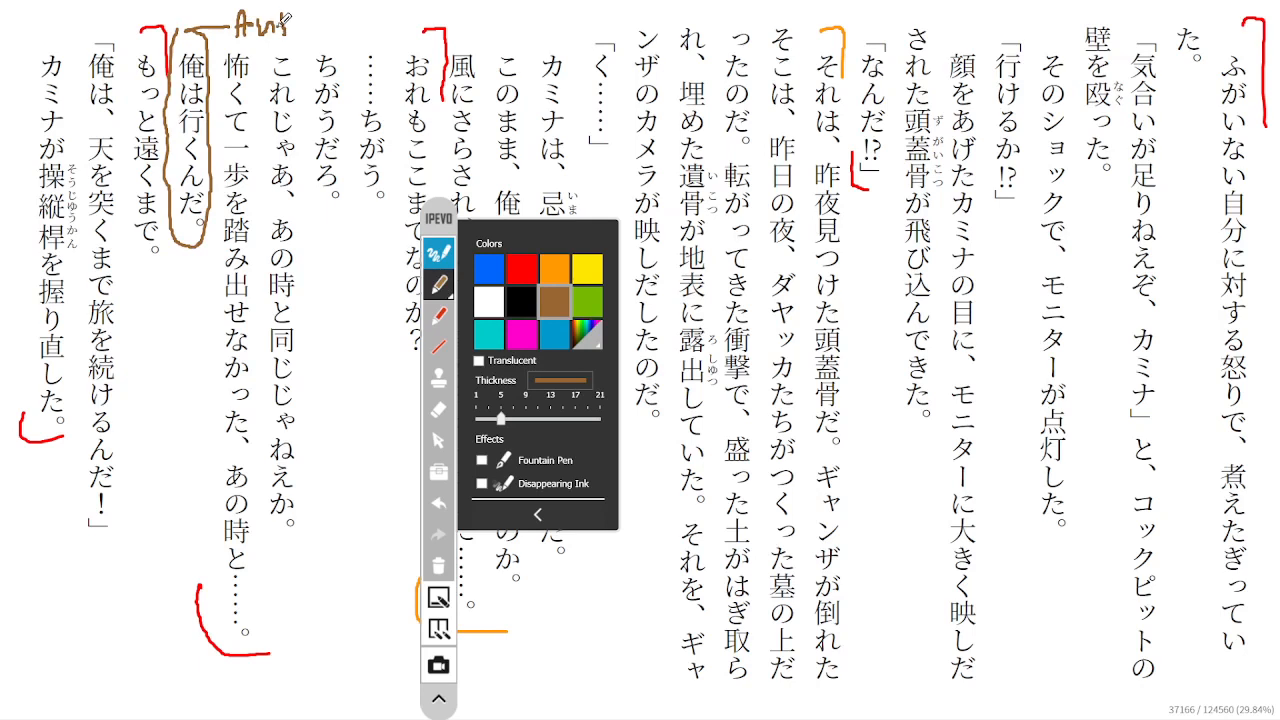
pyautogui.moveTo(280, 30); pyautogui.dragTo(320, 20)
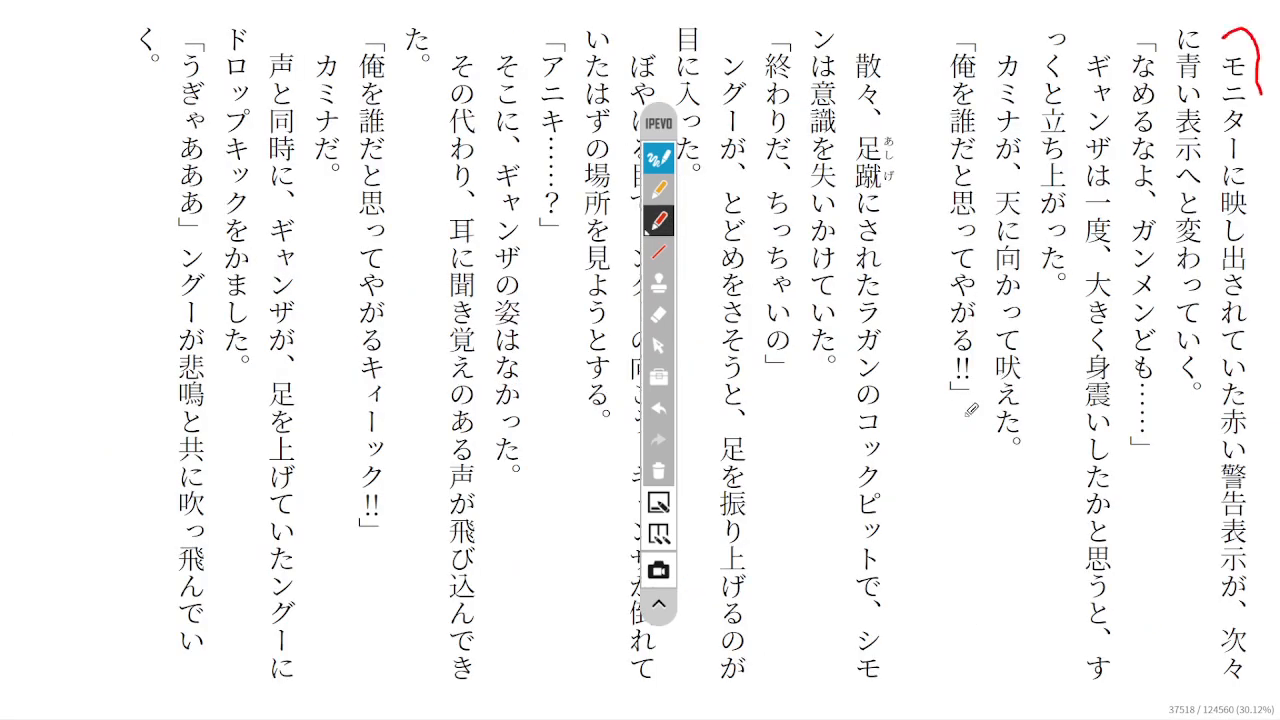
# Step: Draw a red hook mark beneath the 「俺を誰だと思ってやがる!!」 column
pyautogui.moveTo(900, 375); pyautogui.dragTo(960, 415)
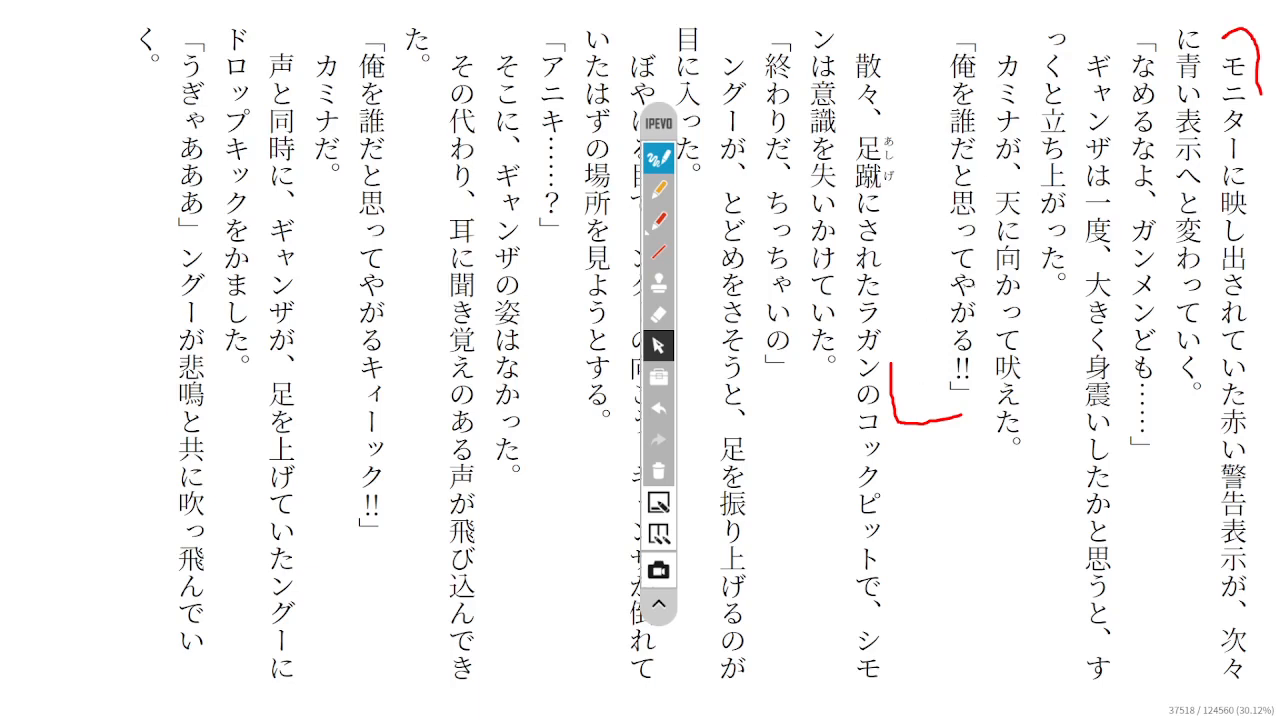
pyautogui.moveTo(958, 60); pyautogui.dragTo(958, 280)
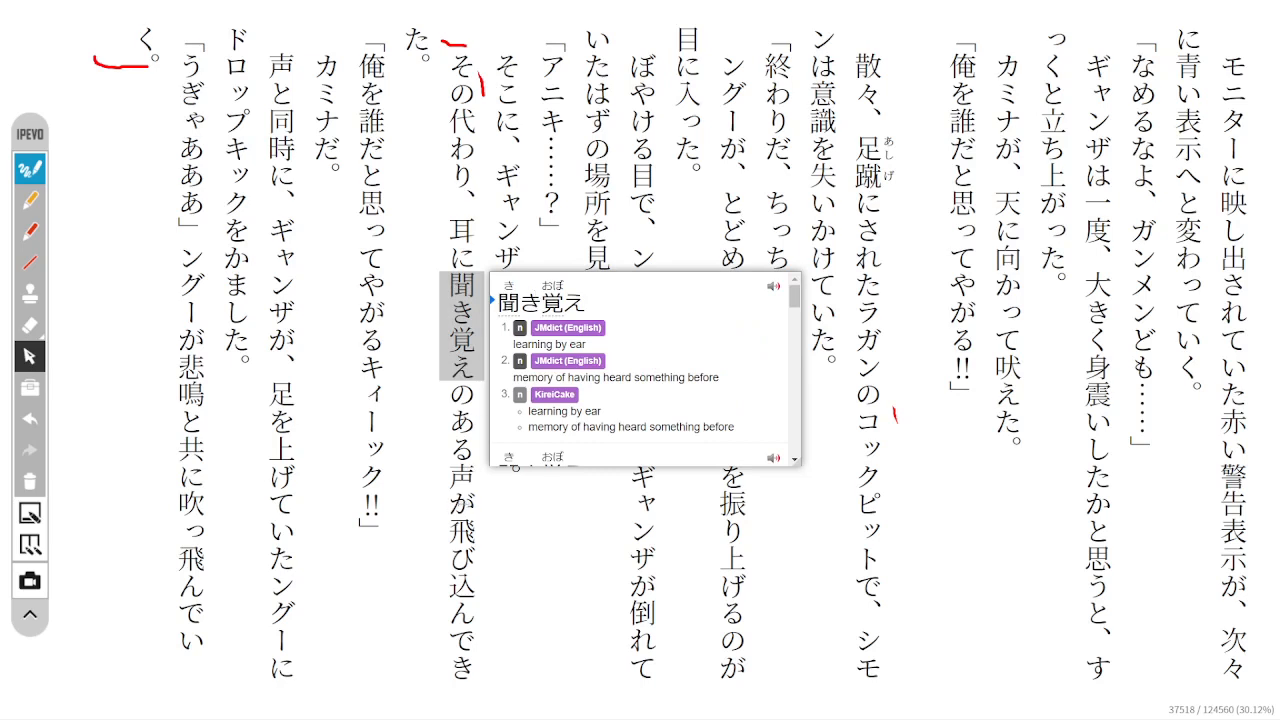
pyautogui.moveTo(414, 97)
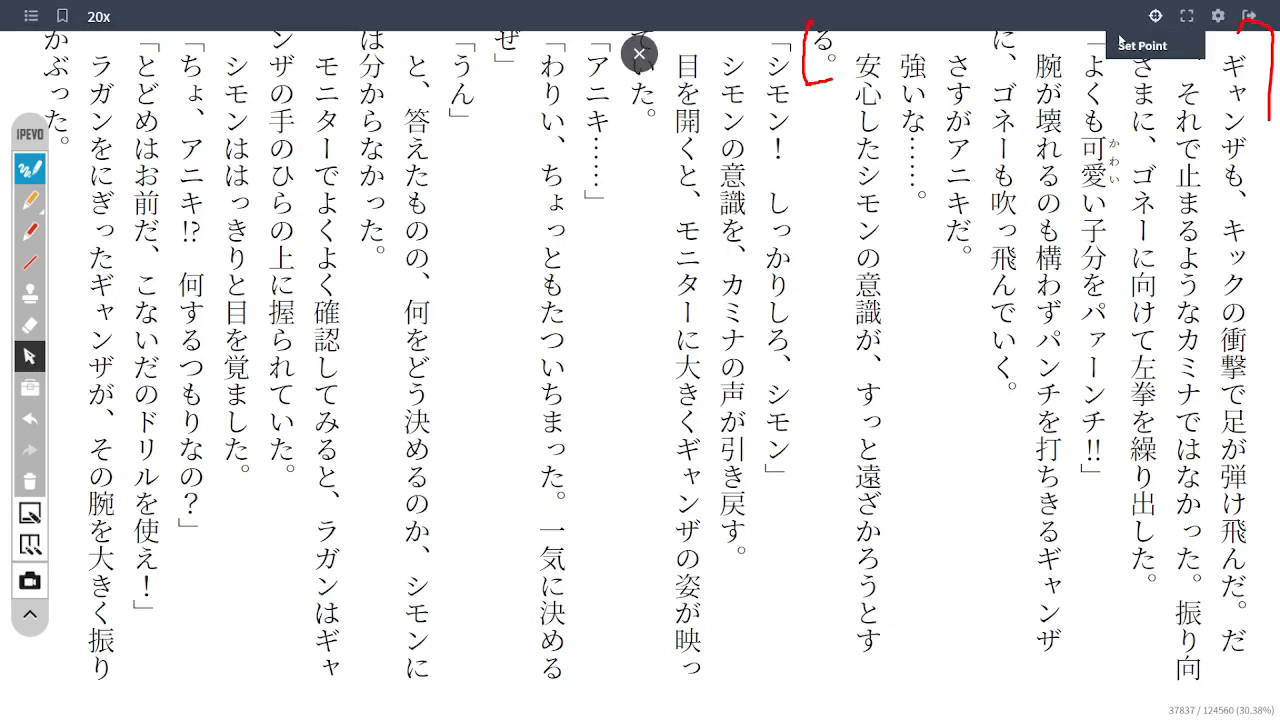
# Step: Exit full-screen reading so the vertical novel page shows in the windowed browser again
pyautogui.click(1259, 15)
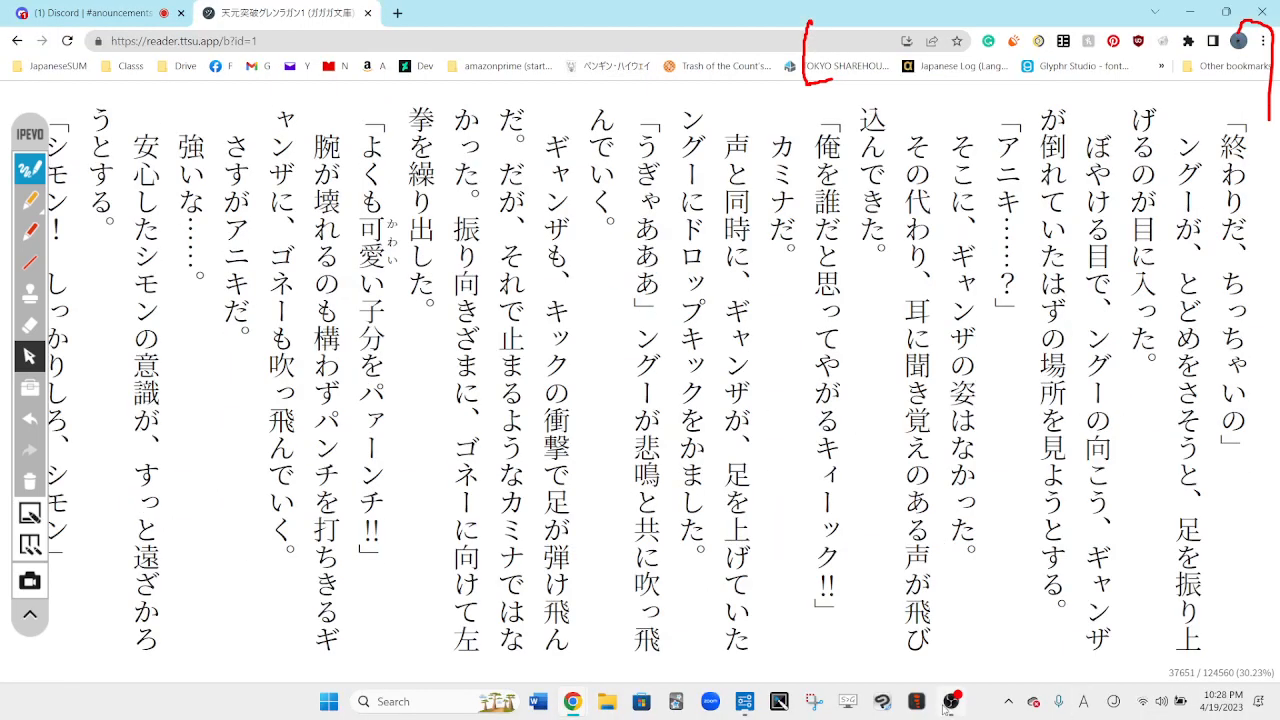